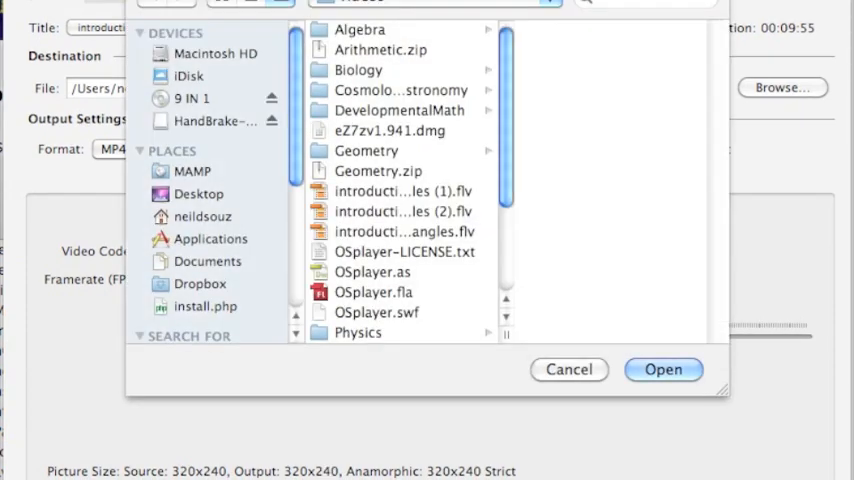
pyautogui.moveTo(376, 148)
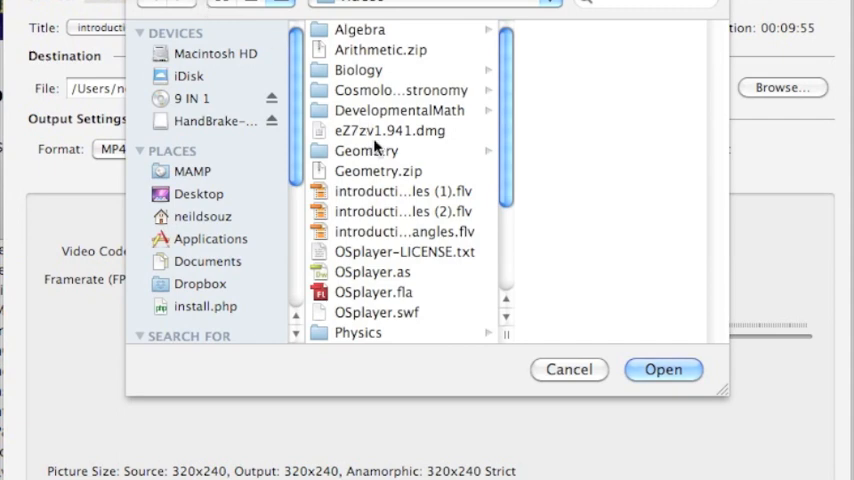
# Step: Load the introduction-to-angles (2).flv video as the HandBrake source
pyautogui.click(400, 212)
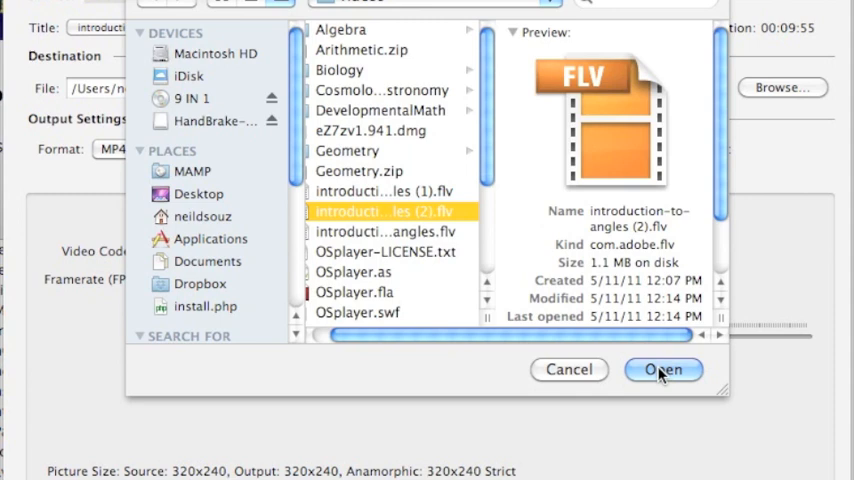
pyautogui.click(662, 368)
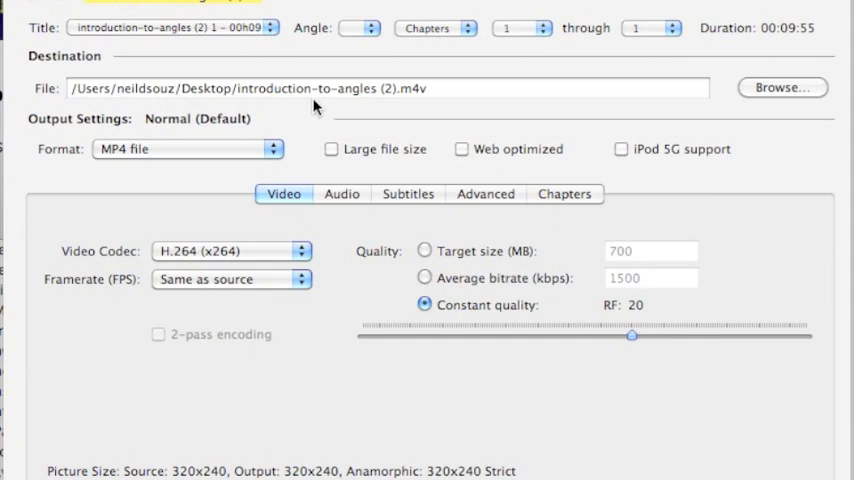
pyautogui.moveTo(420, 104)
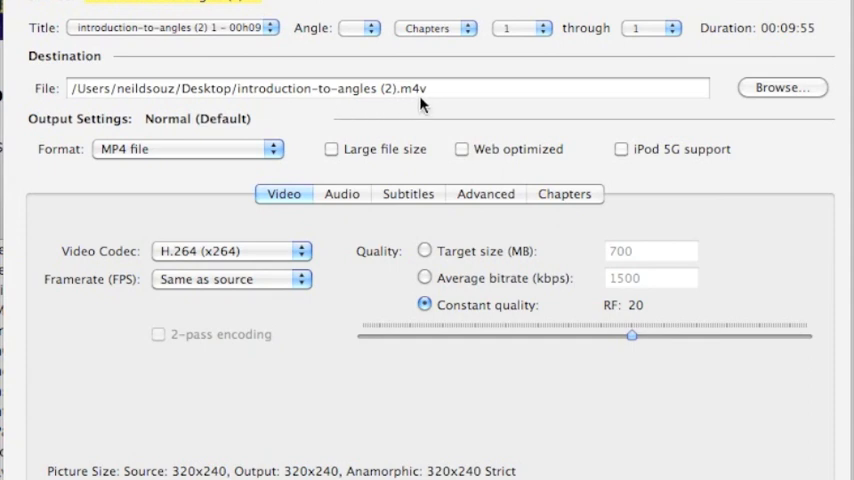
pyautogui.moveTo(400, 60)
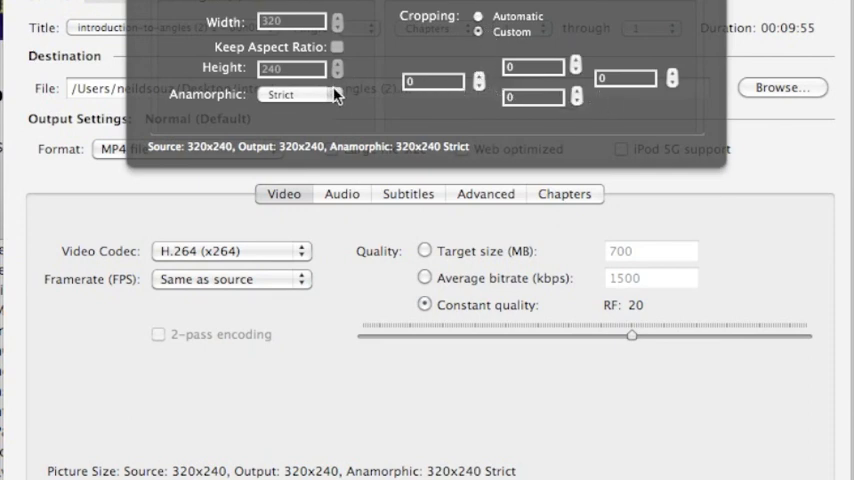
# Step: Set Anamorphic to None in Picture Settings, keeping 320x240 output with modulus 16
pyautogui.click(300, 94)
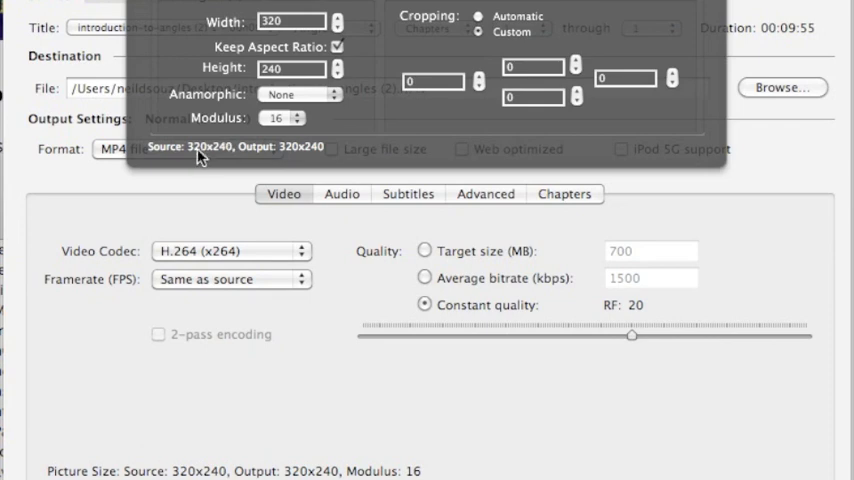
pyautogui.moveTo(304, 160)
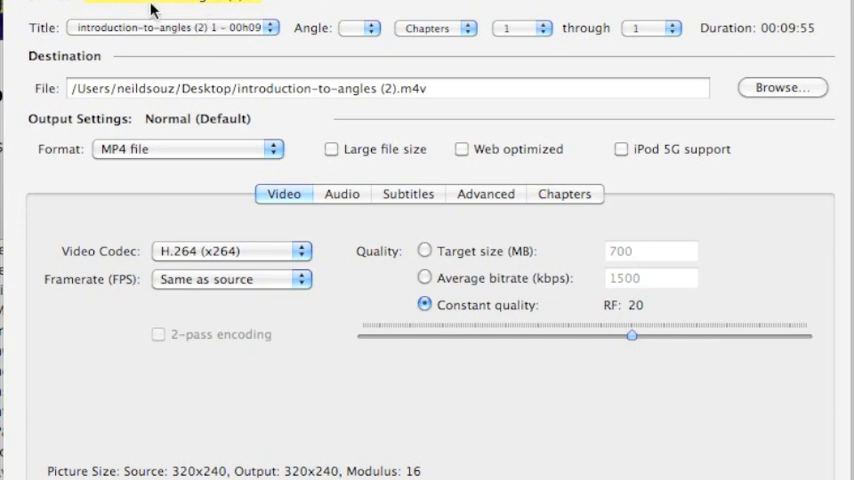
pyautogui.moveTo(150, 12)
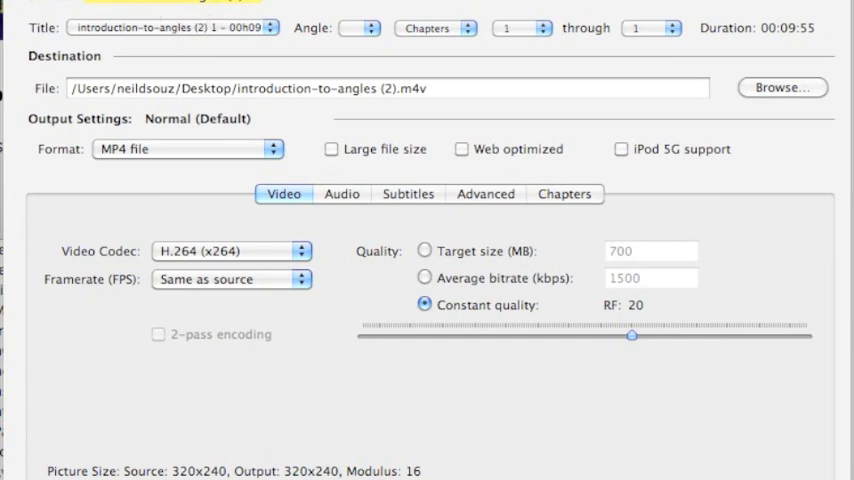
pyautogui.moveTo(126, 72)
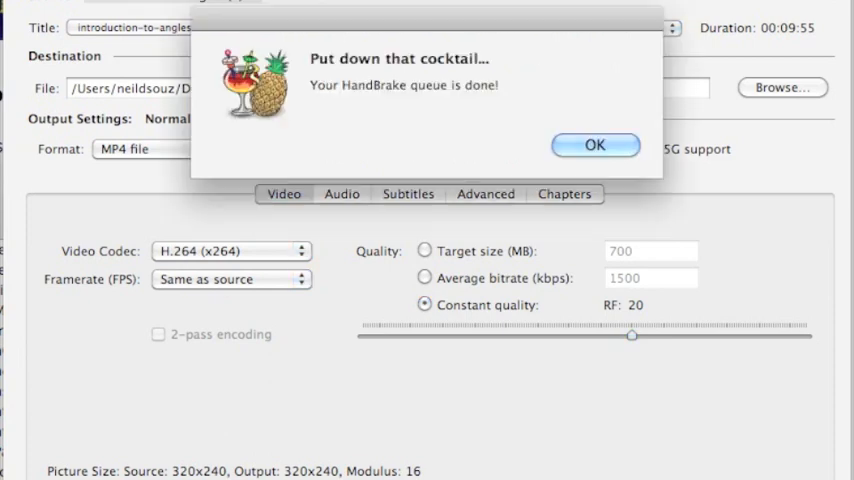
pyautogui.moveTo(516, 260)
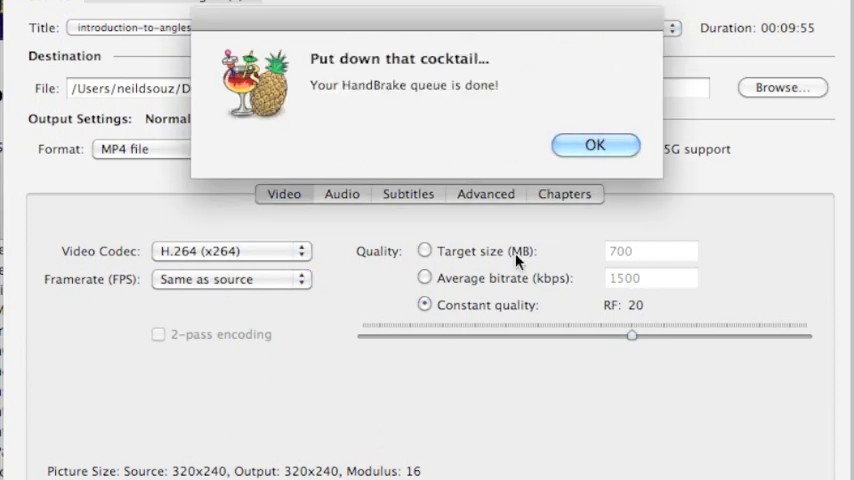